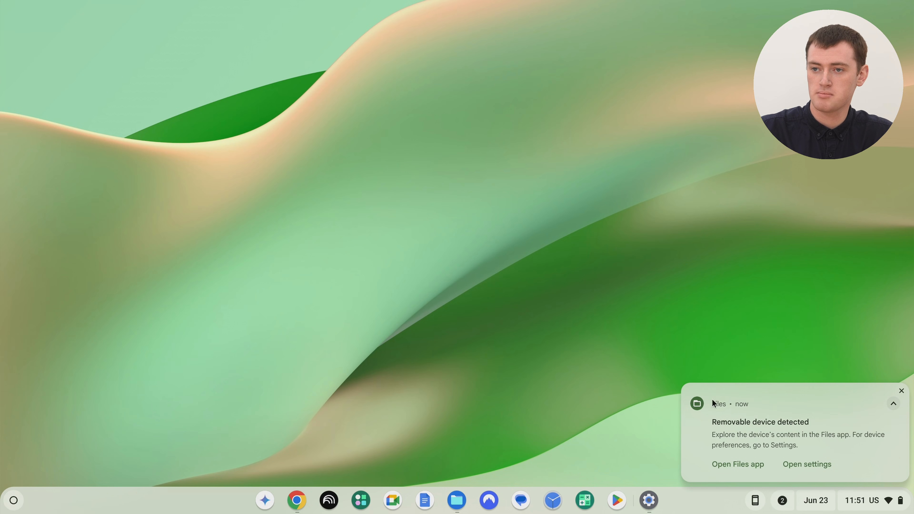
pyautogui.moveTo(779, 429)
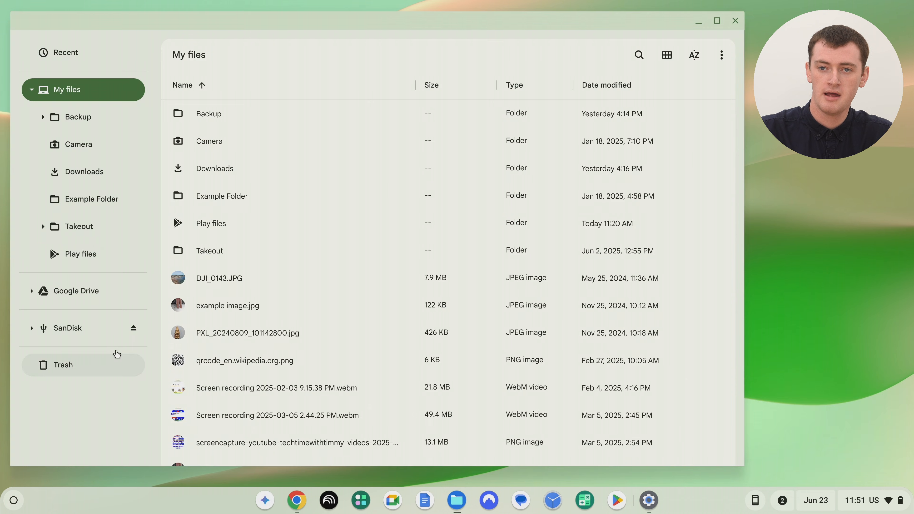
pyautogui.moveTo(89, 335)
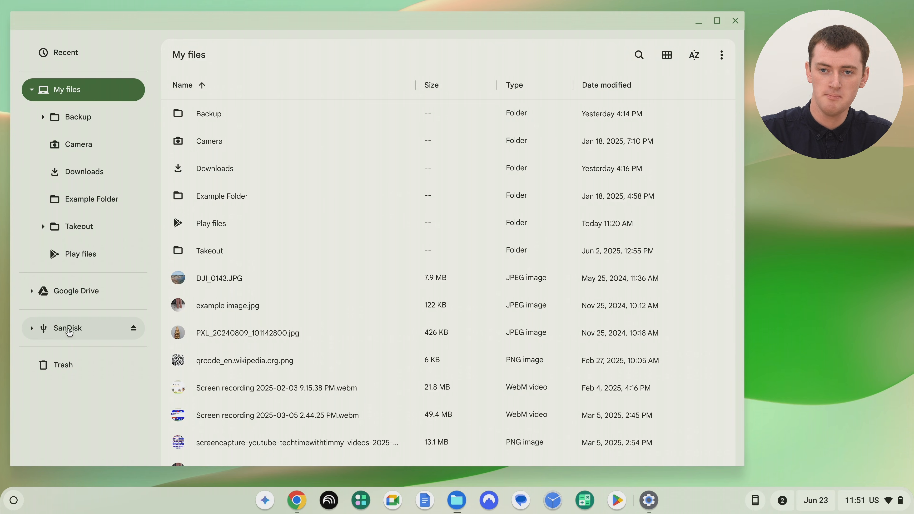
# Step: Show the SanDisk card's contents and select all five items on it
pyautogui.click(67, 328)
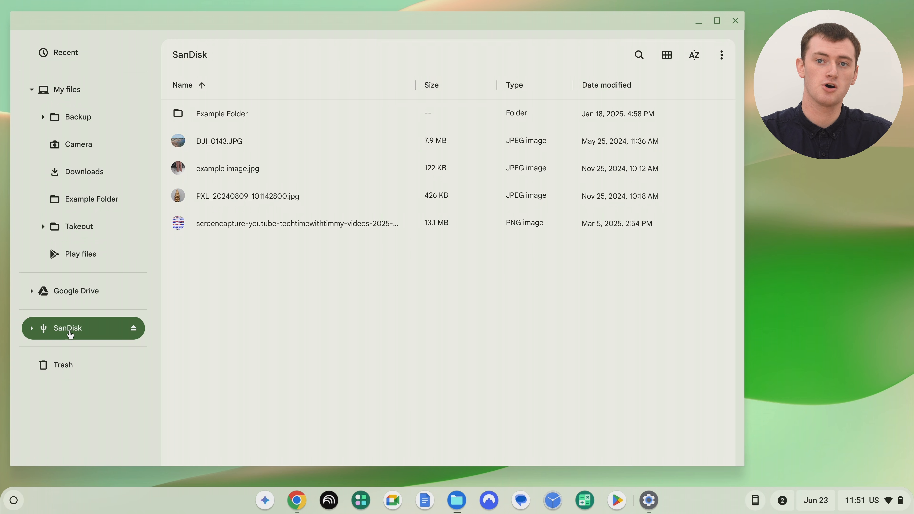
pyautogui.moveTo(239, 267)
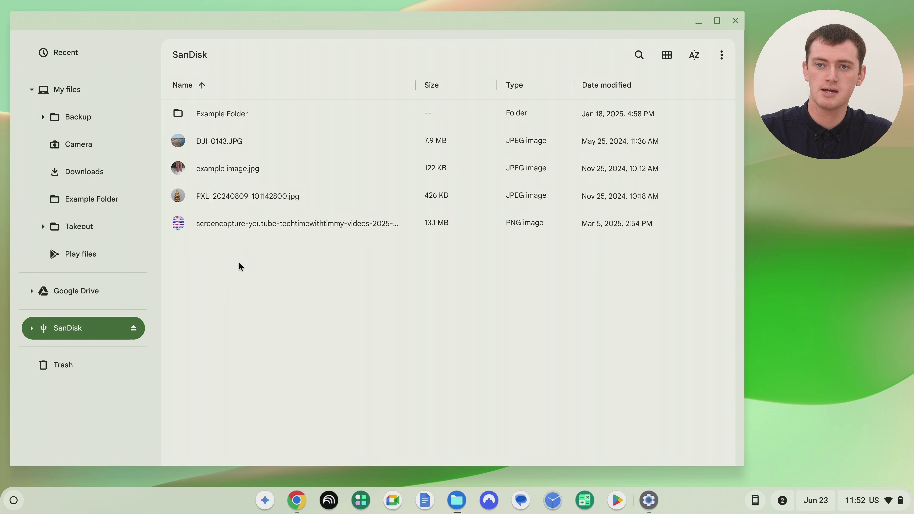
pyautogui.moveTo(280, 130)
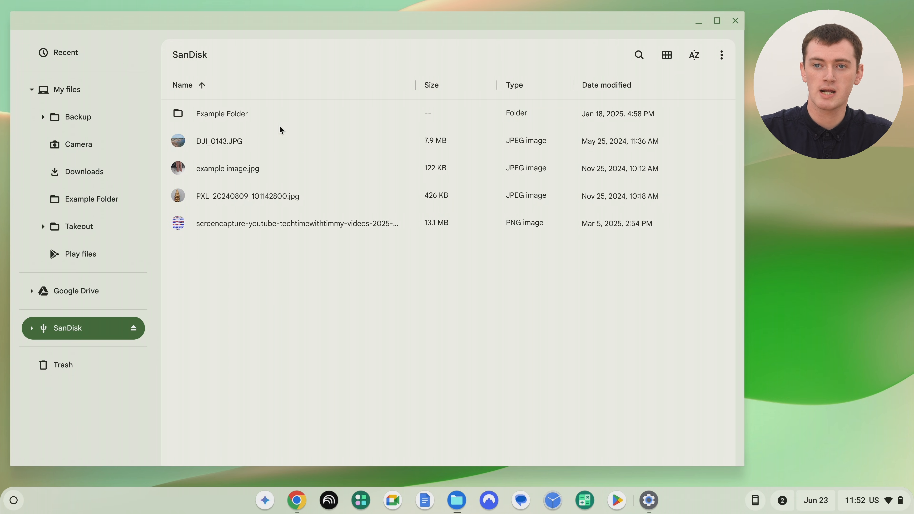
pyautogui.press('ctrl+a')
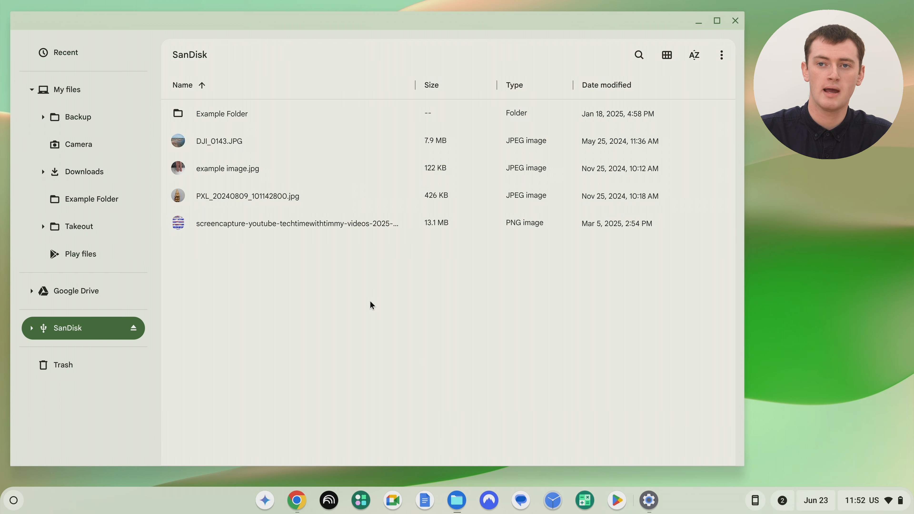
pyautogui.moveTo(329, 172)
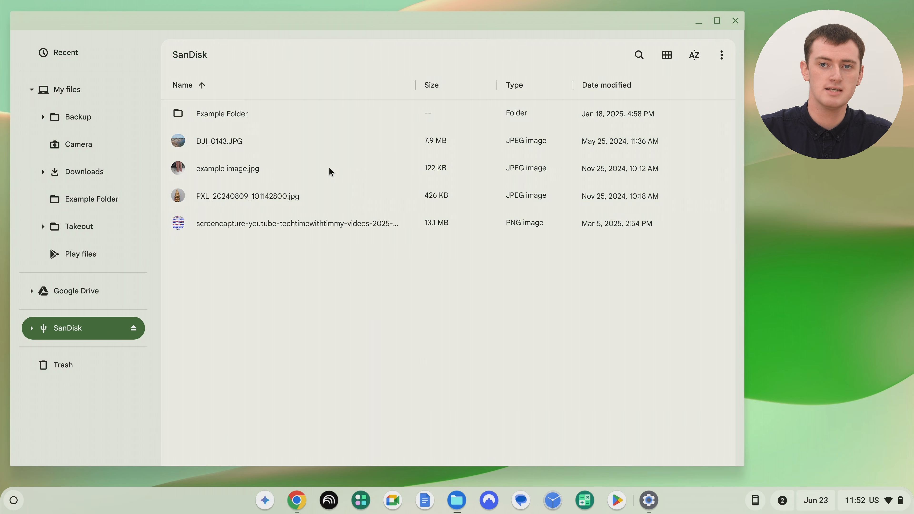
pyautogui.moveTo(319, 167)
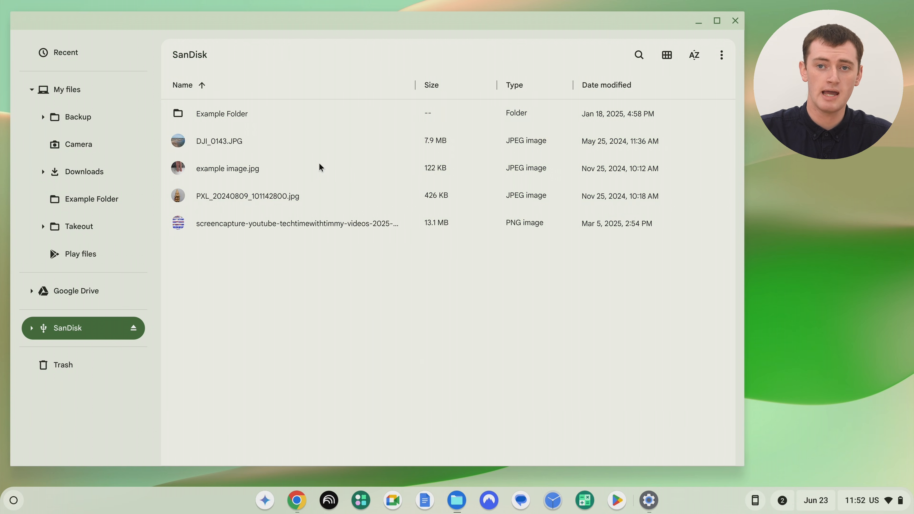
pyautogui.moveTo(85, 172)
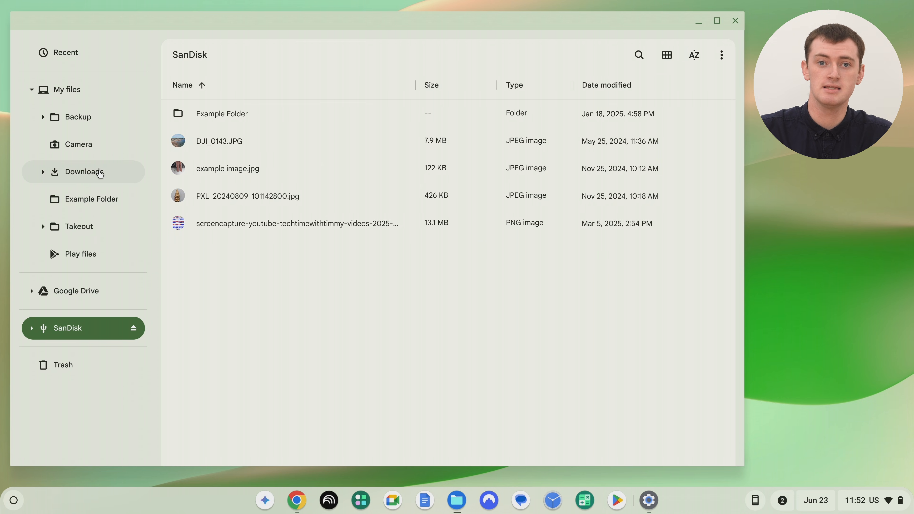
pyautogui.moveTo(55, 176)
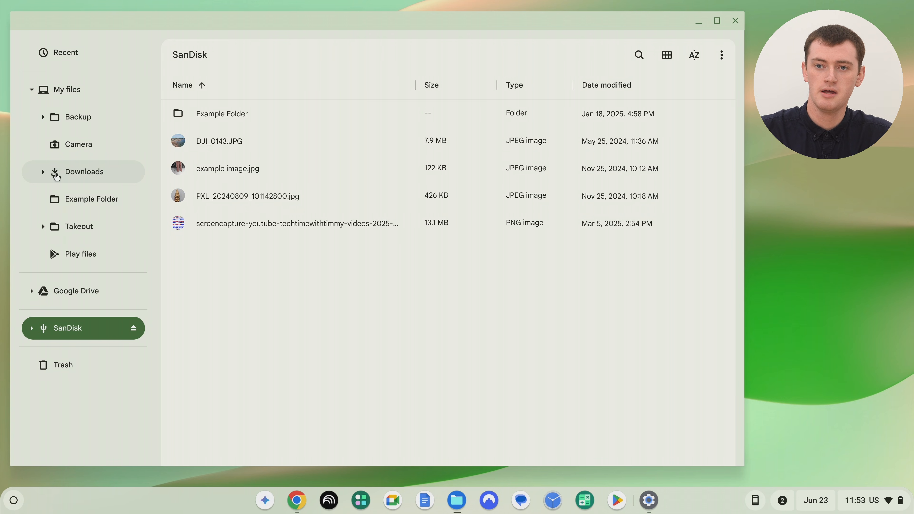
pyautogui.moveTo(67, 328)
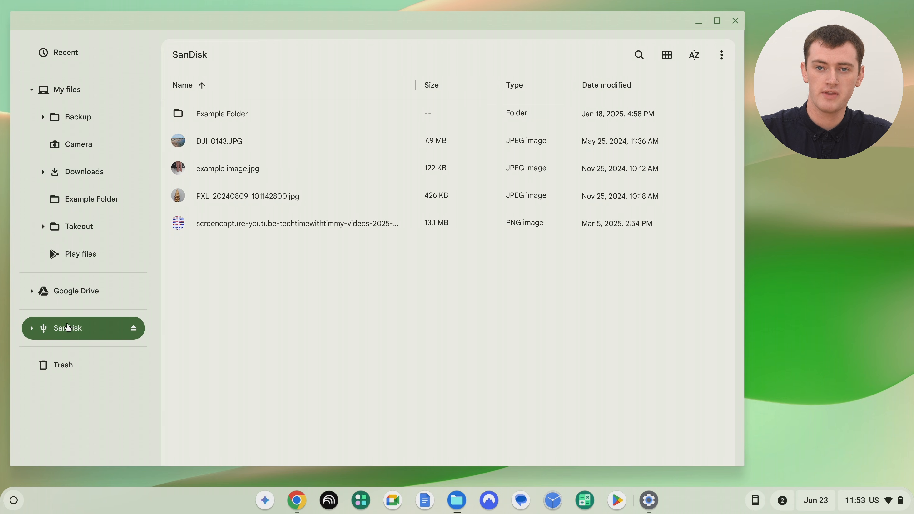
pyautogui.moveTo(405, 189)
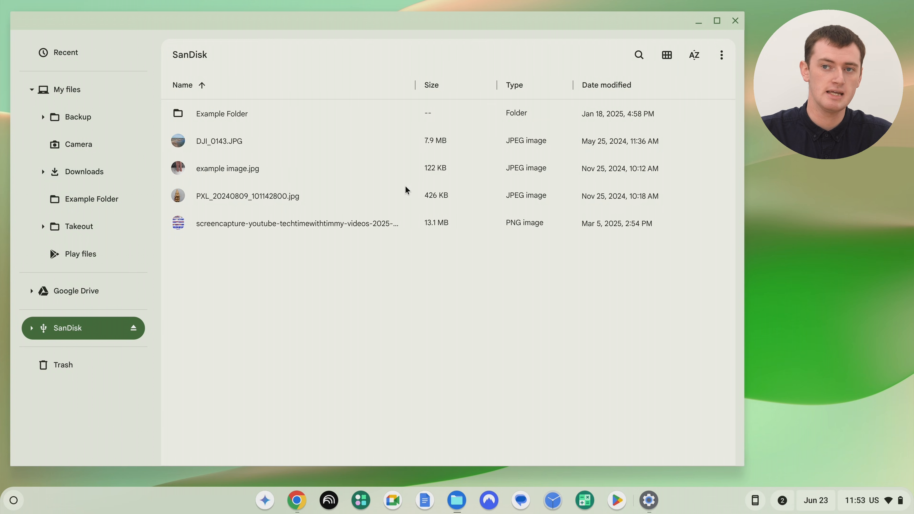
pyautogui.moveTo(449, 205)
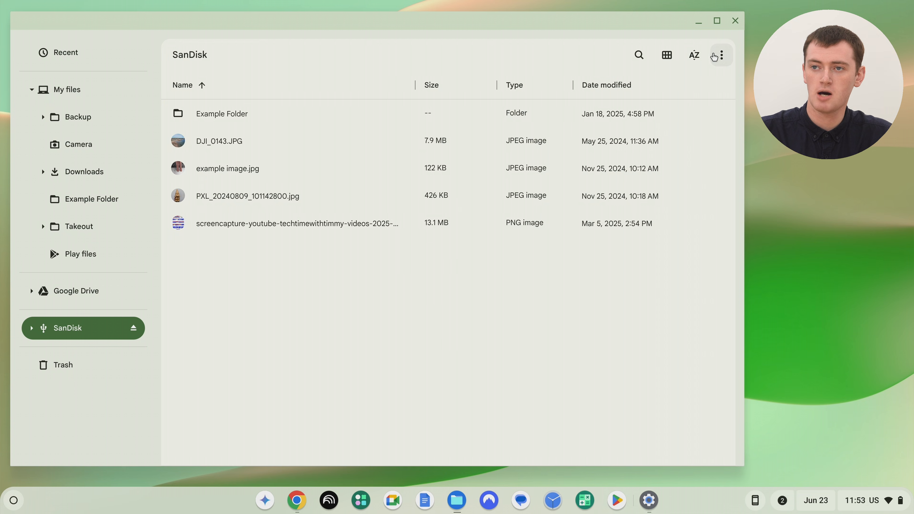
pyautogui.moveTo(721, 55)
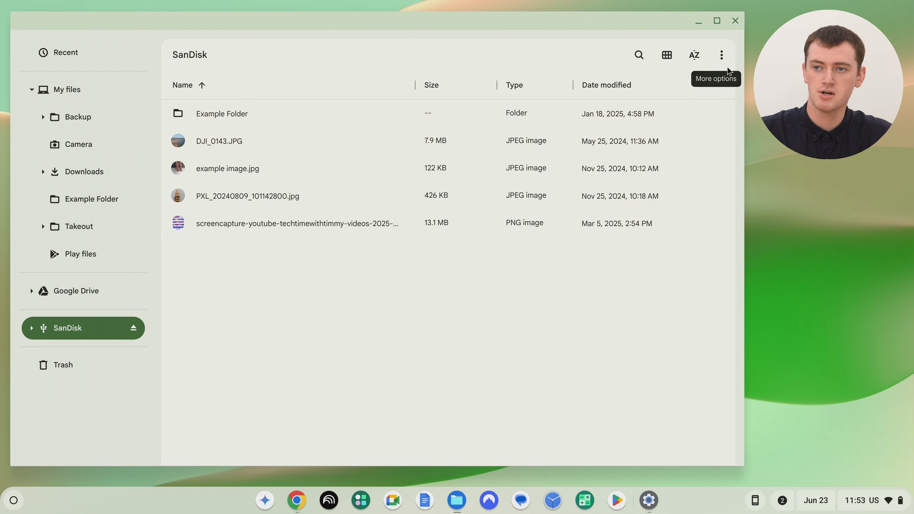
# Step: Choose Format device from the More options menu for the SanDisk card
pyautogui.click(721, 55)
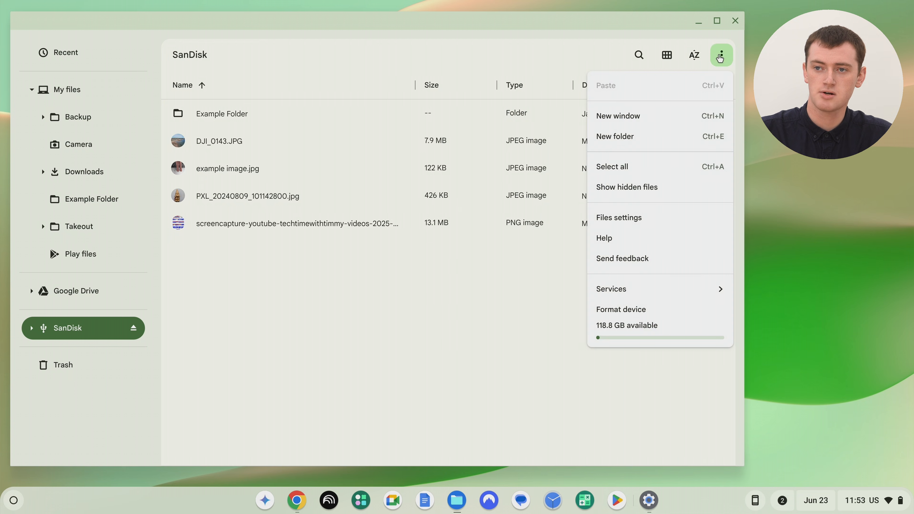
pyautogui.moveTo(662, 200)
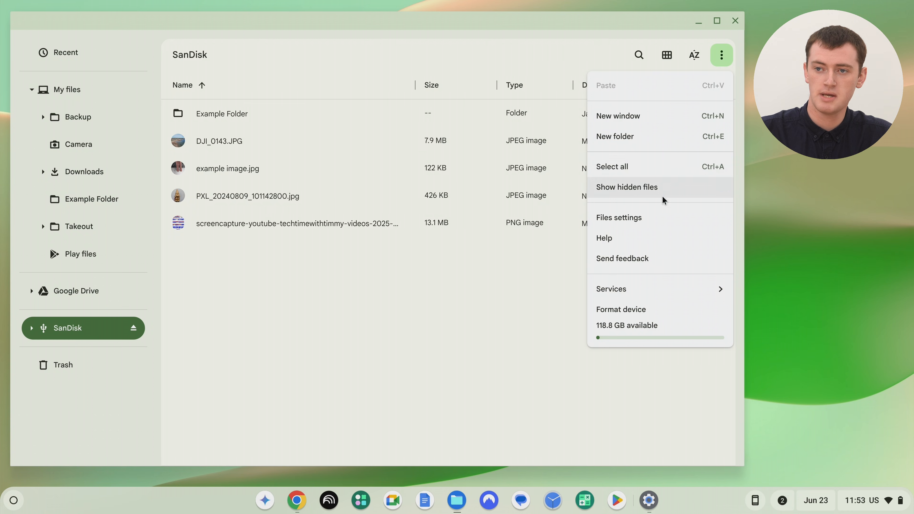
pyautogui.moveTo(621, 310)
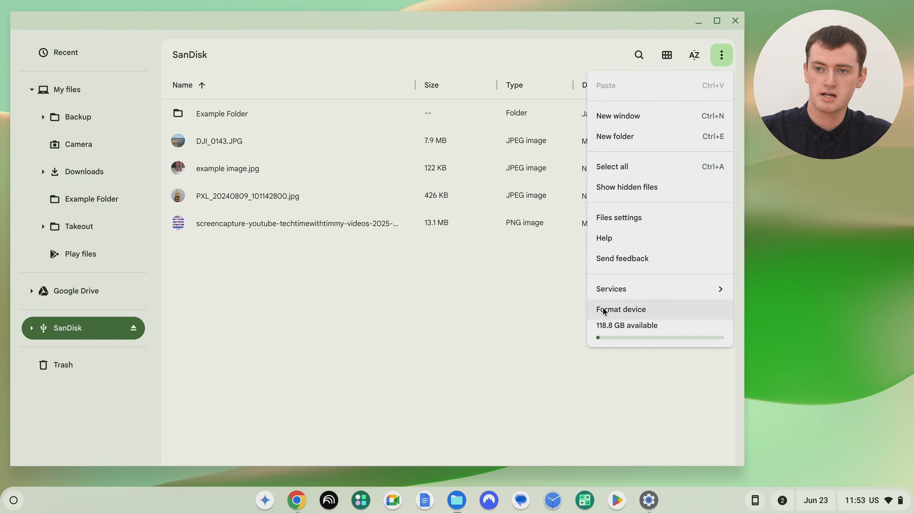
pyautogui.click(621, 309)
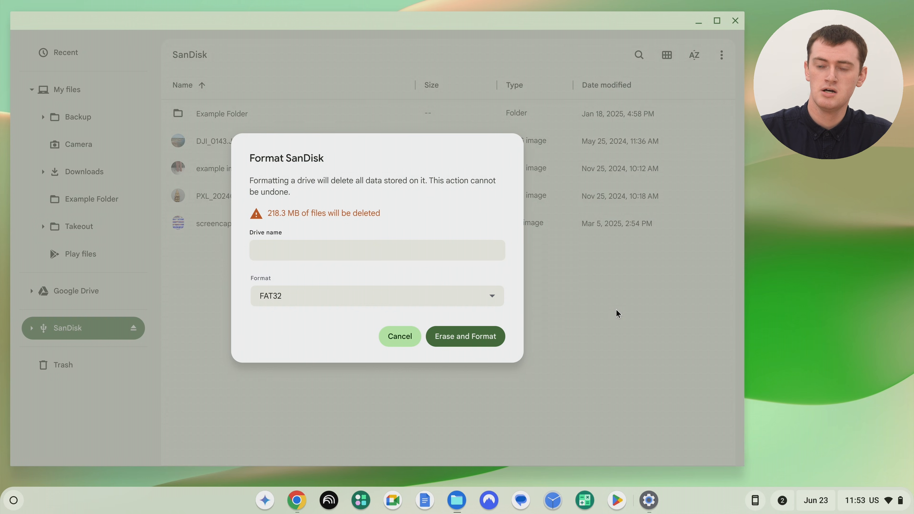
pyautogui.moveTo(309, 216)
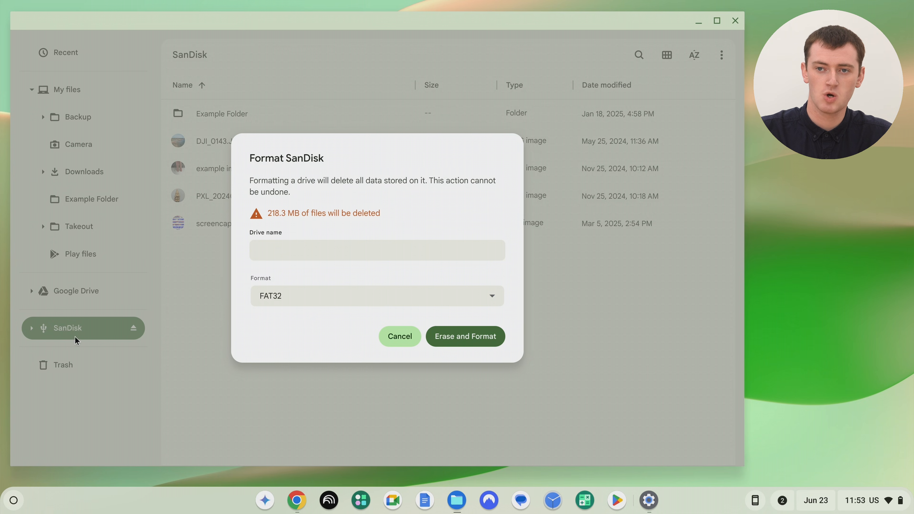
# Step: Enter 'SD Card' as the drive name in the Format SanDisk dialog
pyautogui.click(378, 250)
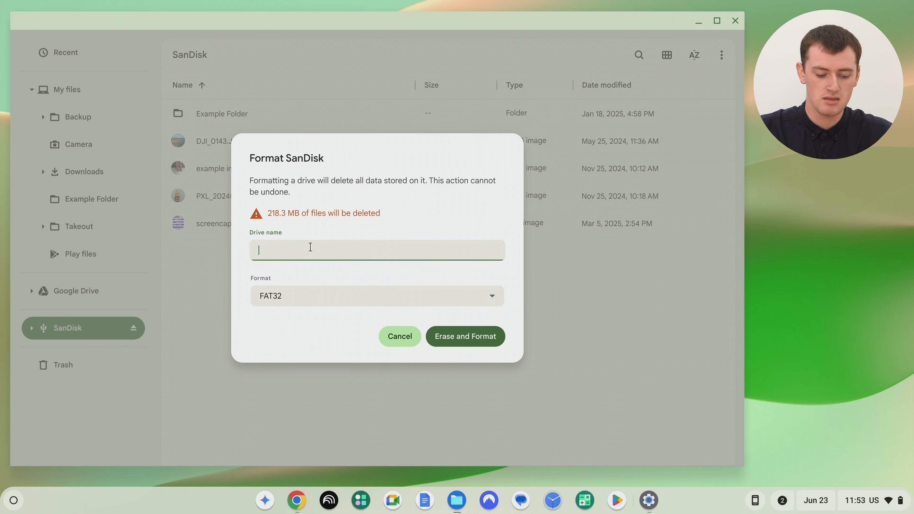
pyautogui.write('SD')
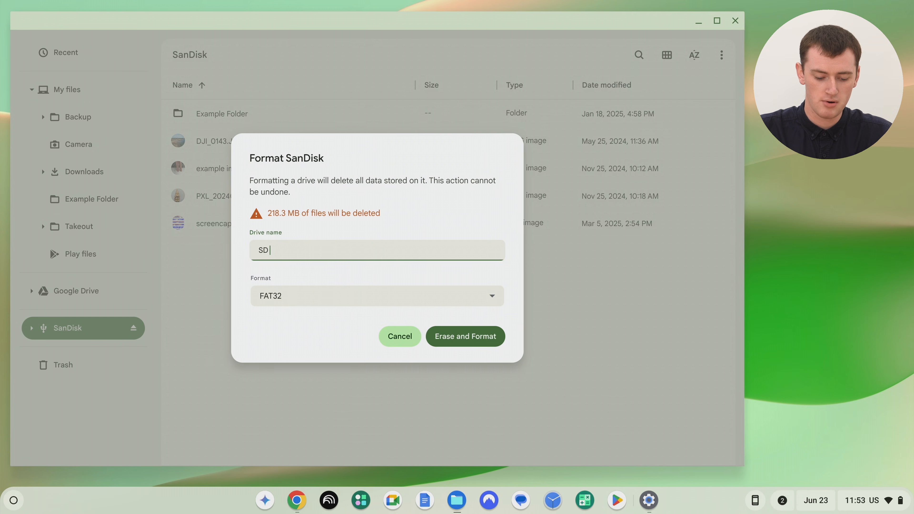
pyautogui.write('Card')
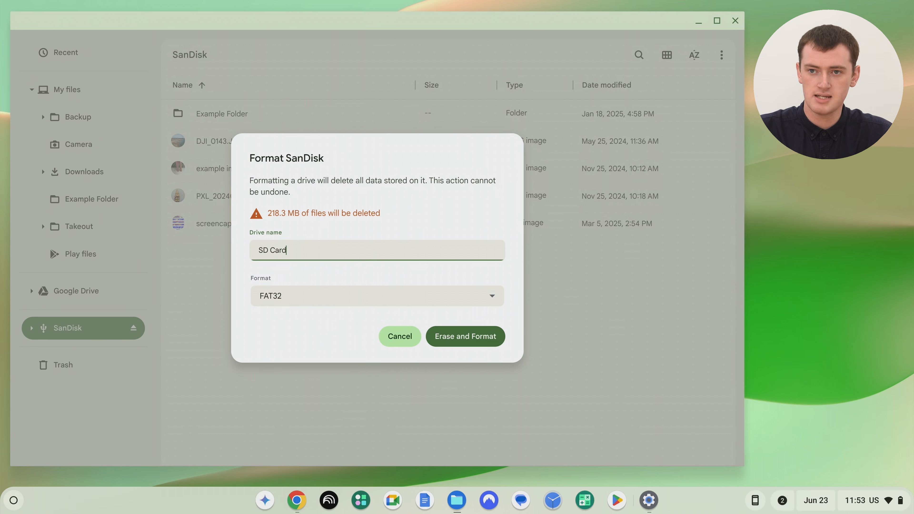
pyautogui.moveTo(335, 272)
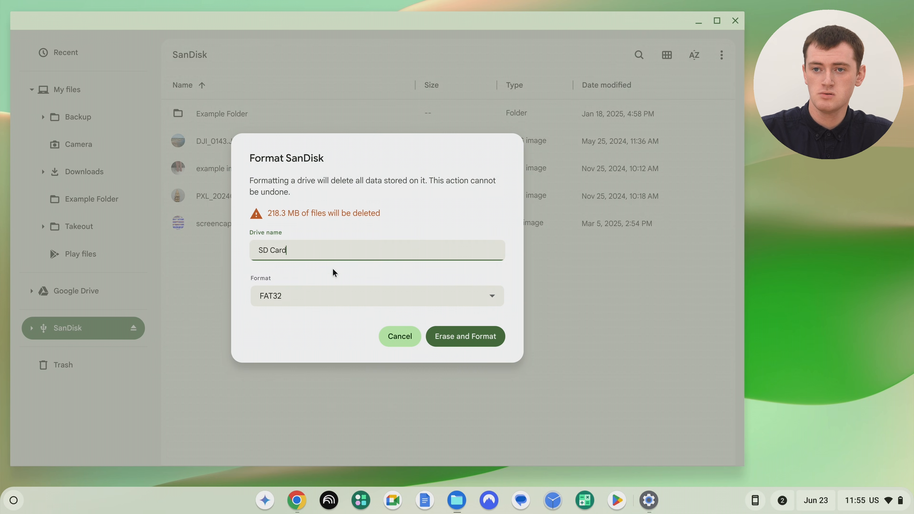
pyautogui.moveTo(346, 307)
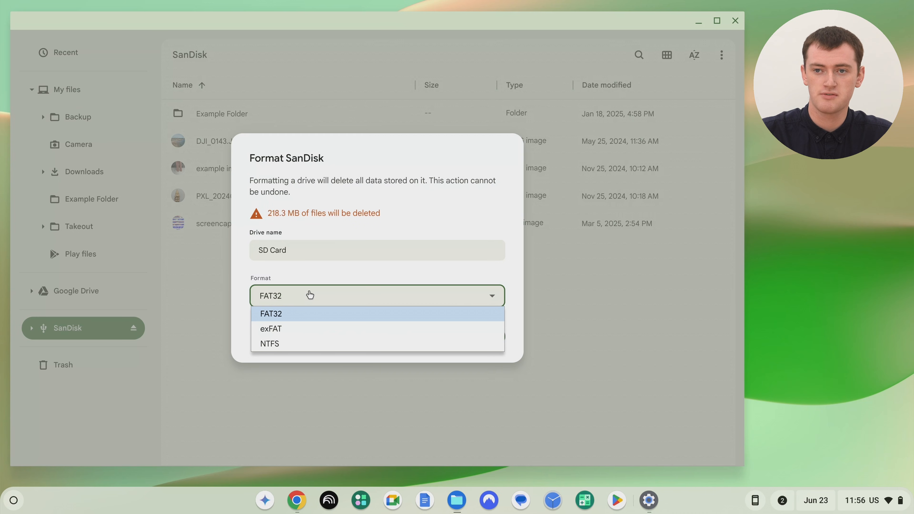
pyautogui.moveTo(279, 318)
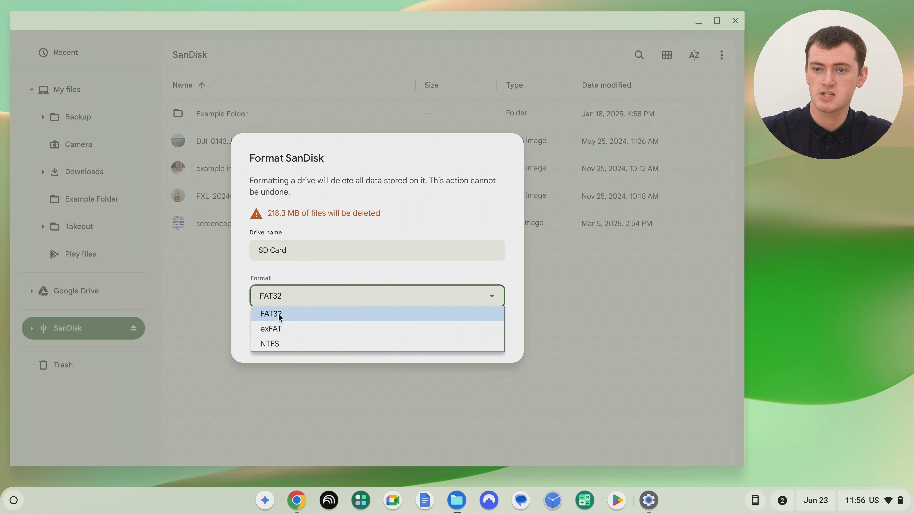
# Step: Select exFAT instead of FAT32 as the card's file system
pyautogui.click(271, 328)
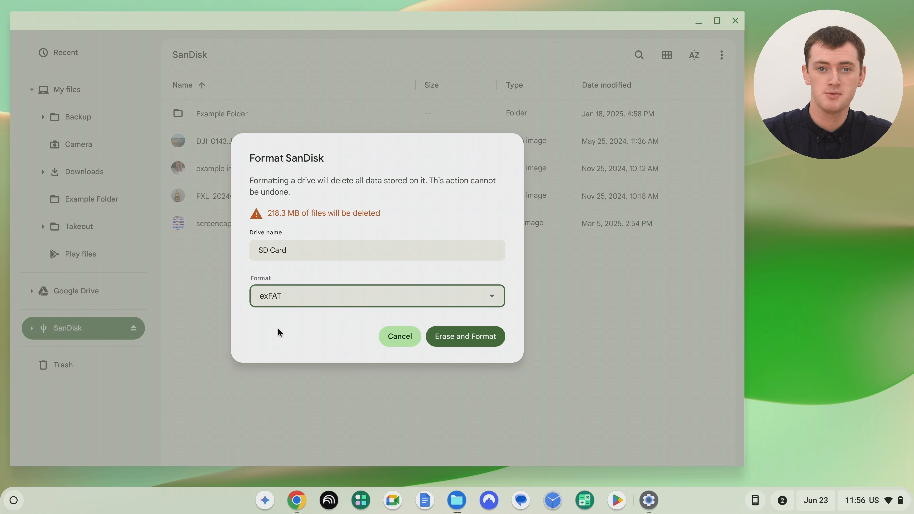
pyautogui.moveTo(348, 338)
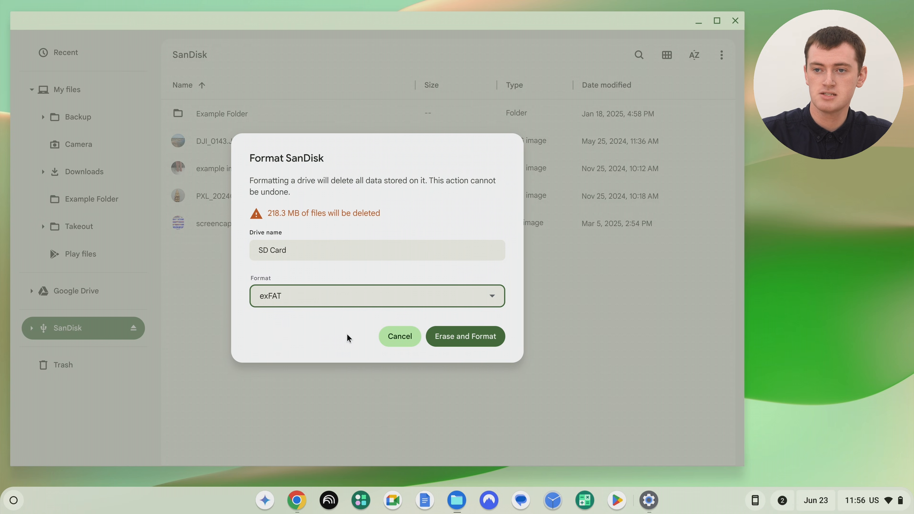
pyautogui.moveTo(465, 336)
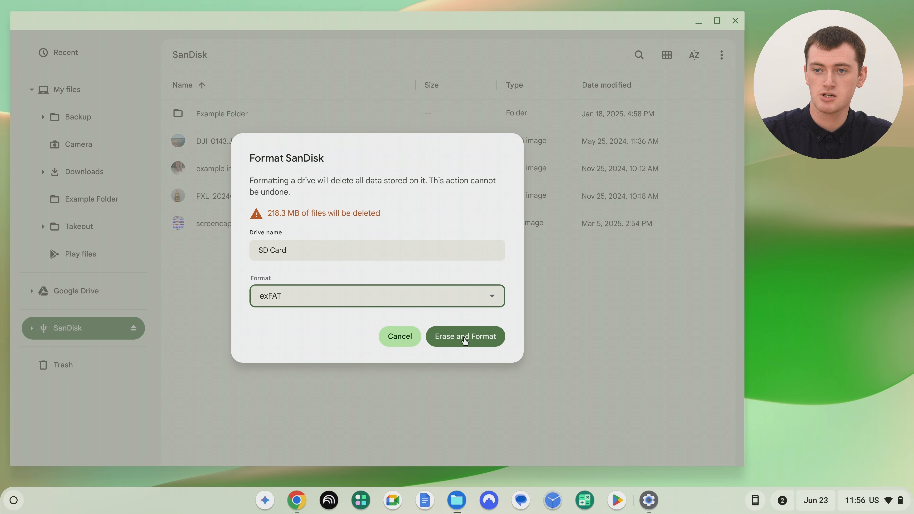
# Step: Erase and format the card, then view the empty drive now named SD Card
pyautogui.click(465, 337)
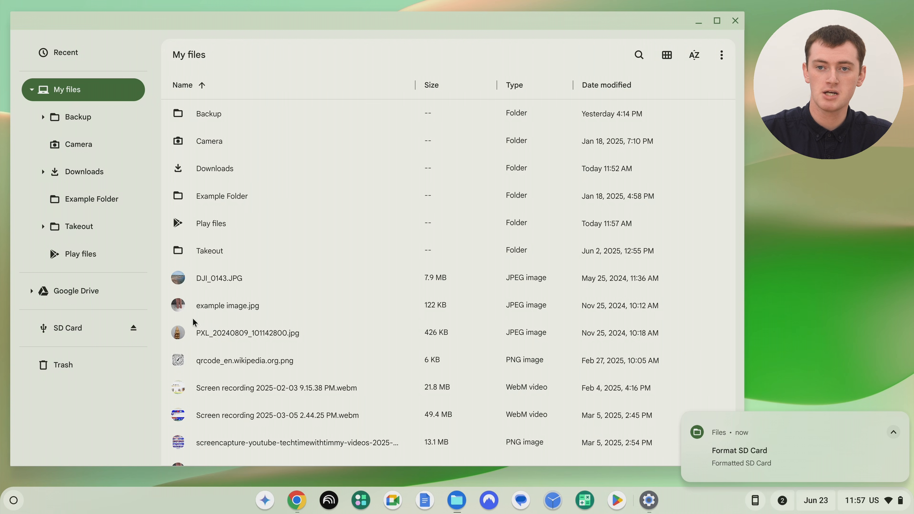
pyautogui.moveTo(88, 328)
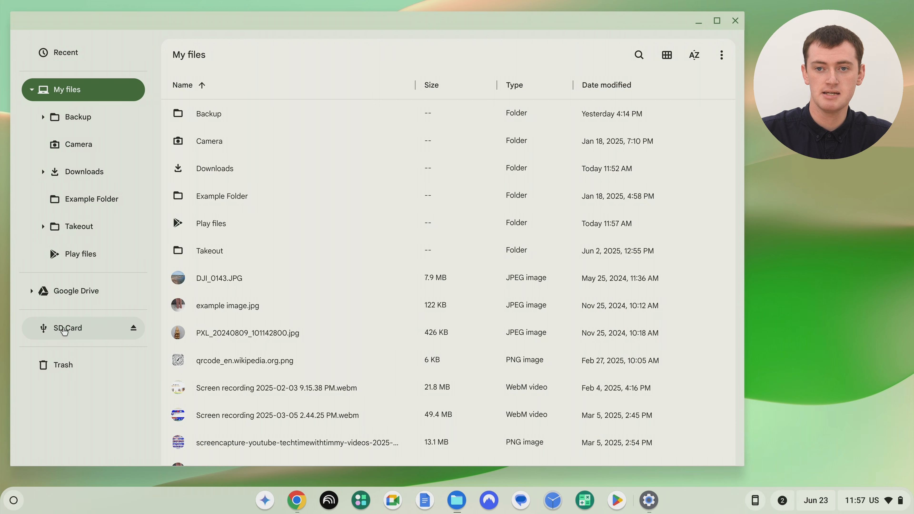
pyautogui.moveTo(64, 331)
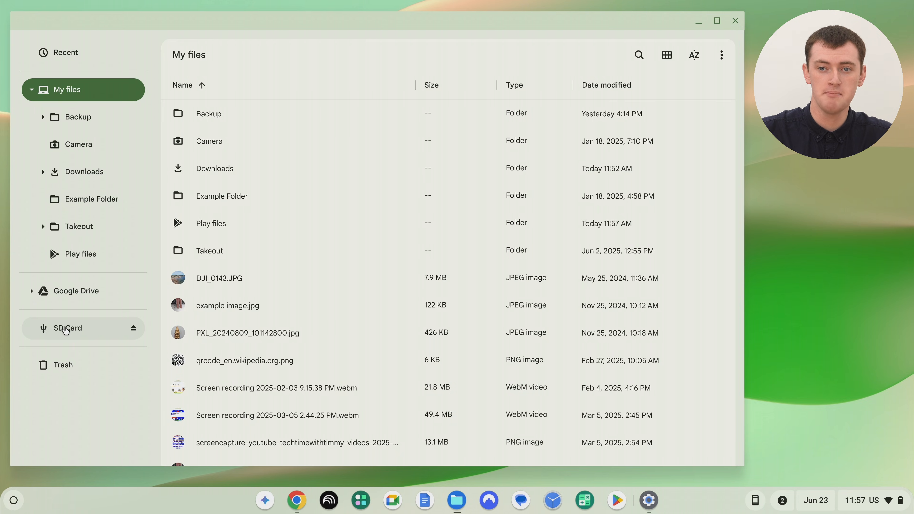
pyautogui.click(67, 328)
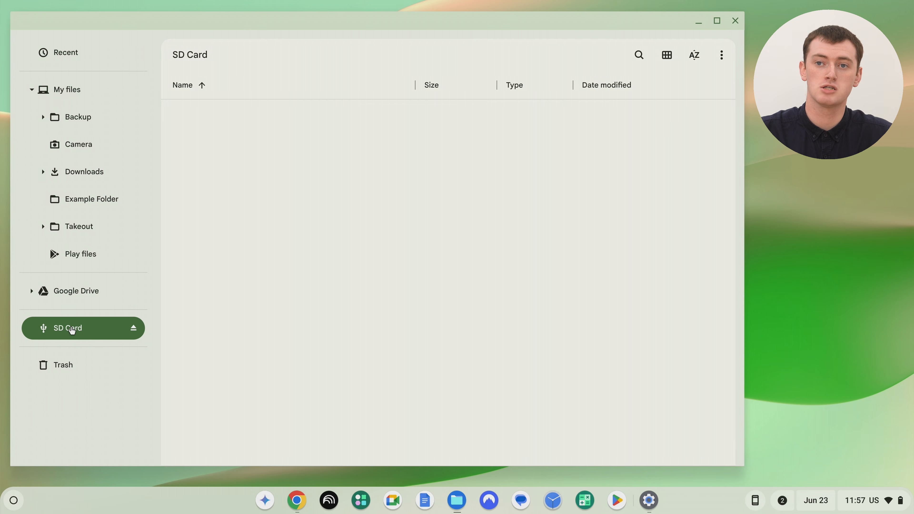
pyautogui.moveTo(363, 272)
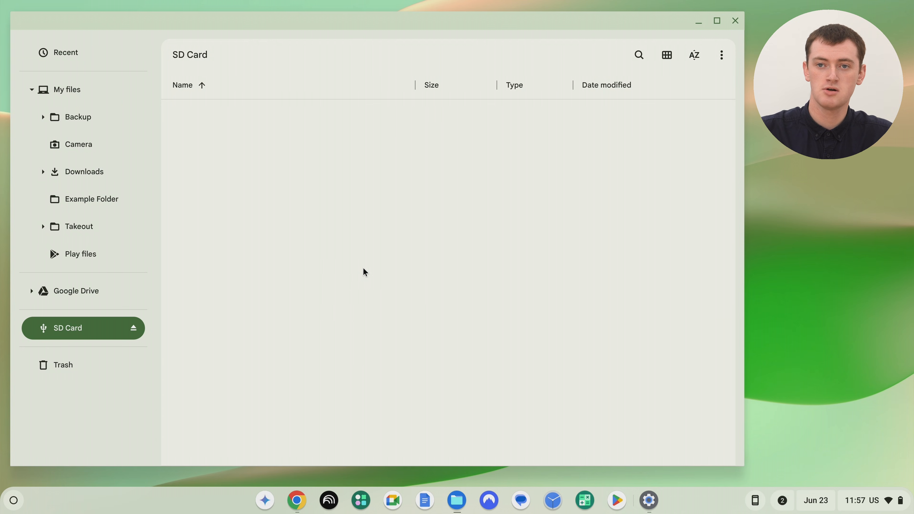
pyautogui.moveTo(84, 171)
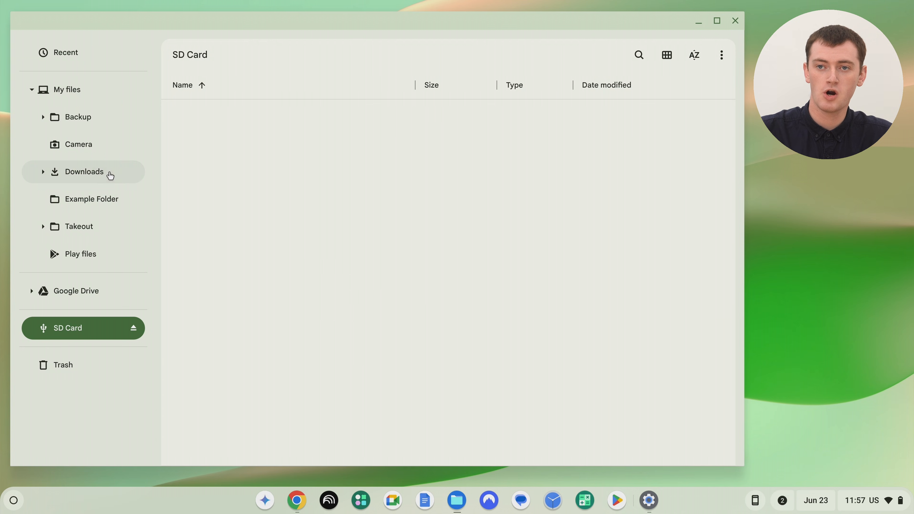
# Step: Copy the five Downloads items onto SD Card and watch Example Folder arrive there
pyautogui.click(83, 171)
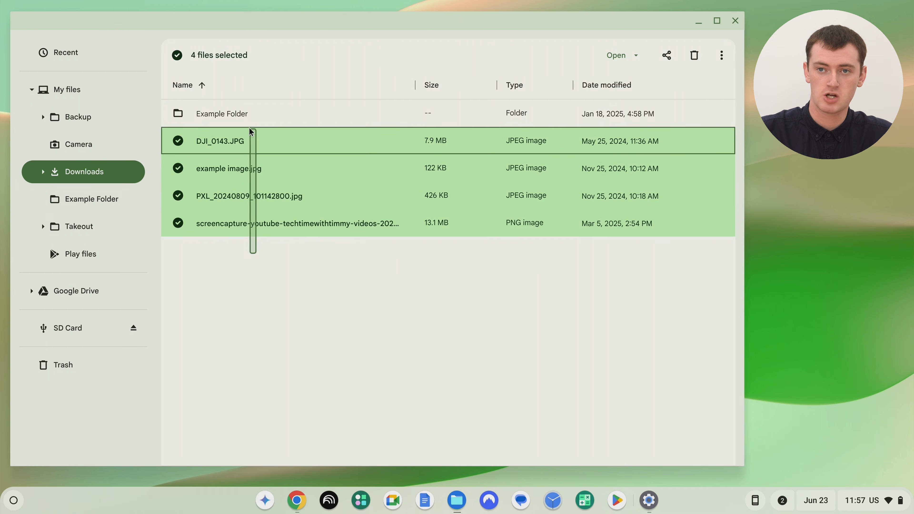
pyautogui.click(222, 113)
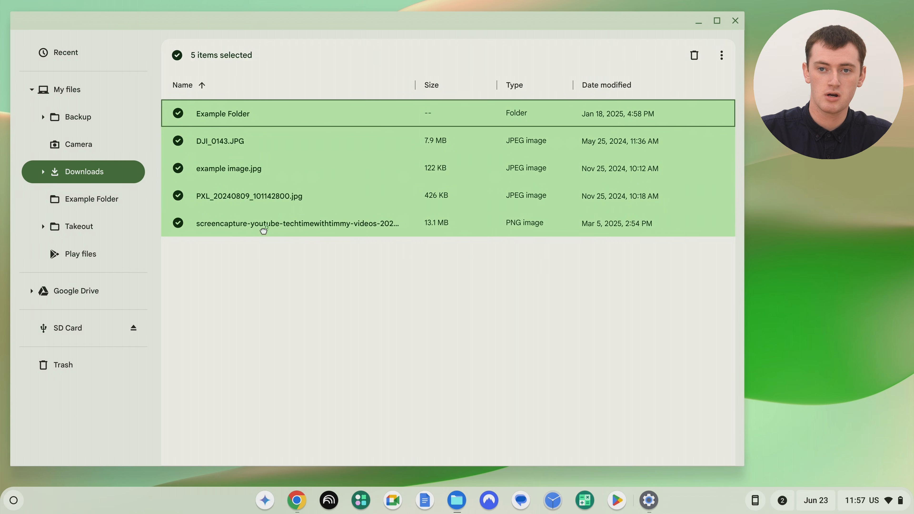
pyautogui.moveTo(58, 332)
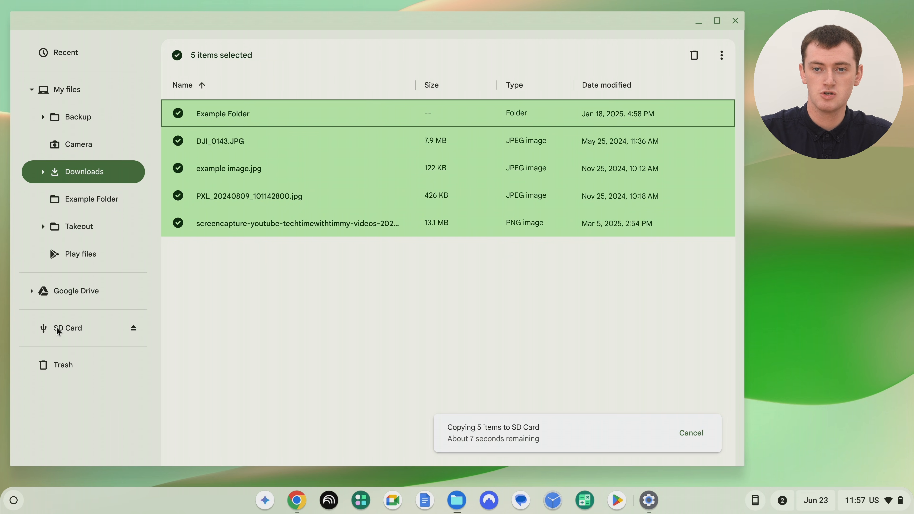
pyautogui.click(67, 327)
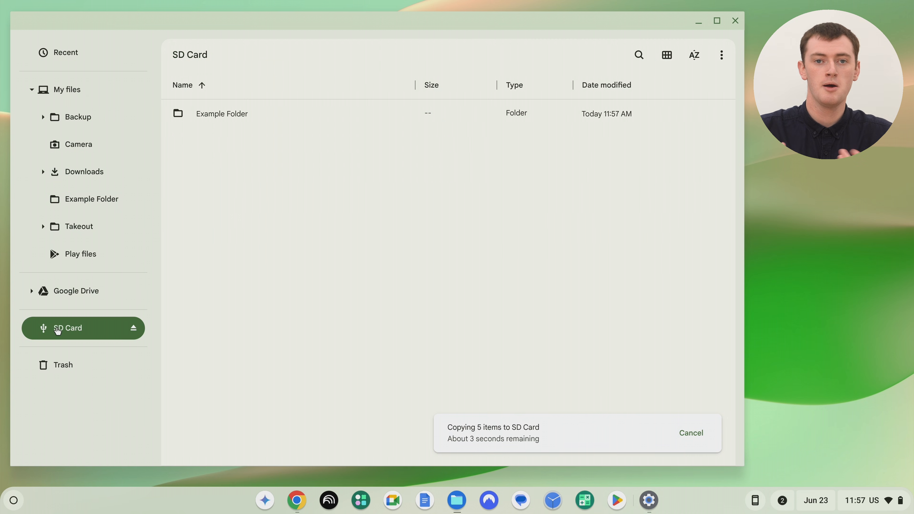